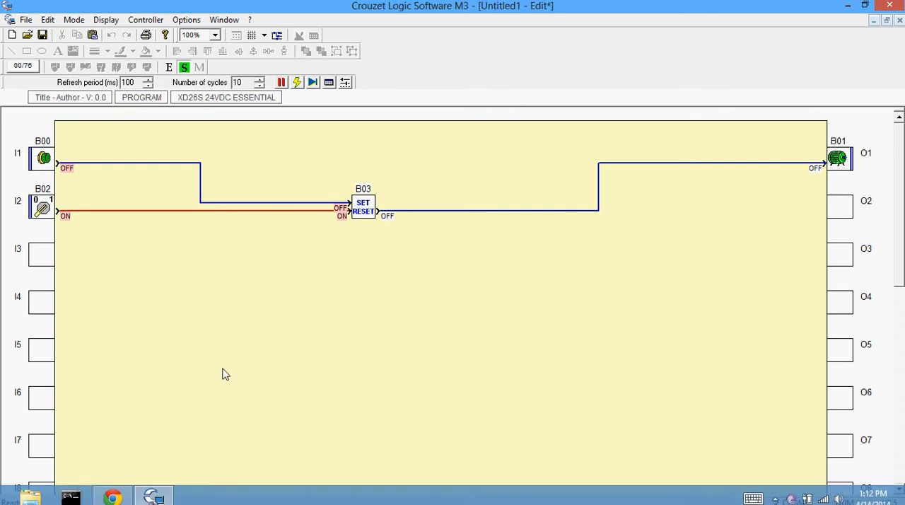
{"action": "mouse_move", "coordinate": [79, 147]}
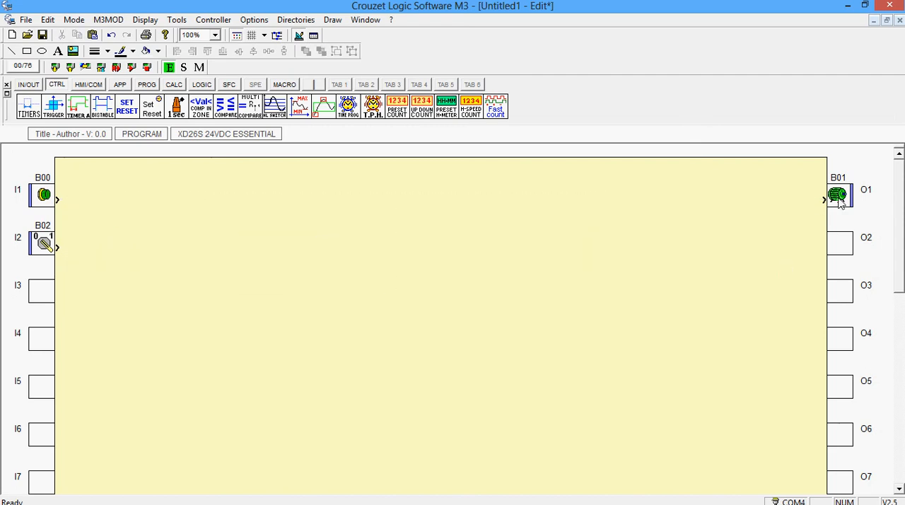
- Set output B01 on O1 to display as a lamp, then bring up the IN/OUT blocks for O2 and O3
{"action": "double_click", "coordinate": [837, 195]}
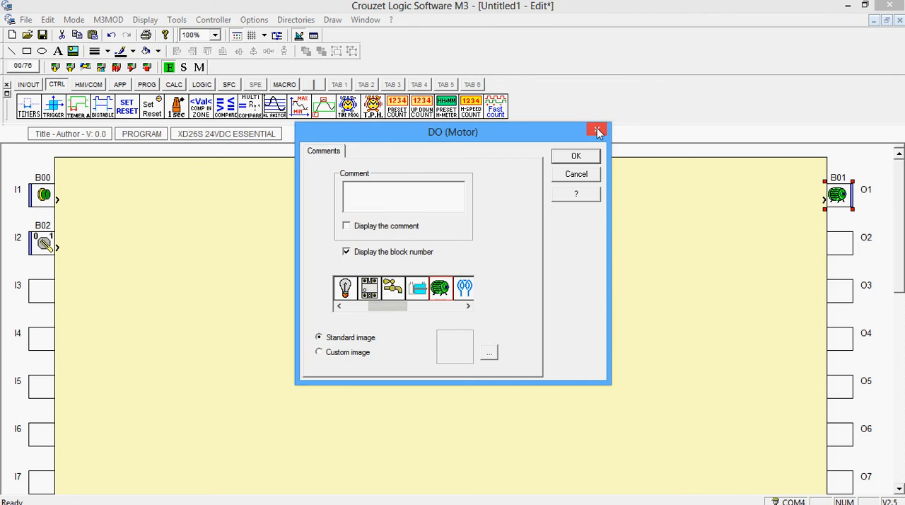
{"action": "left_click", "coordinate": [597, 133]}
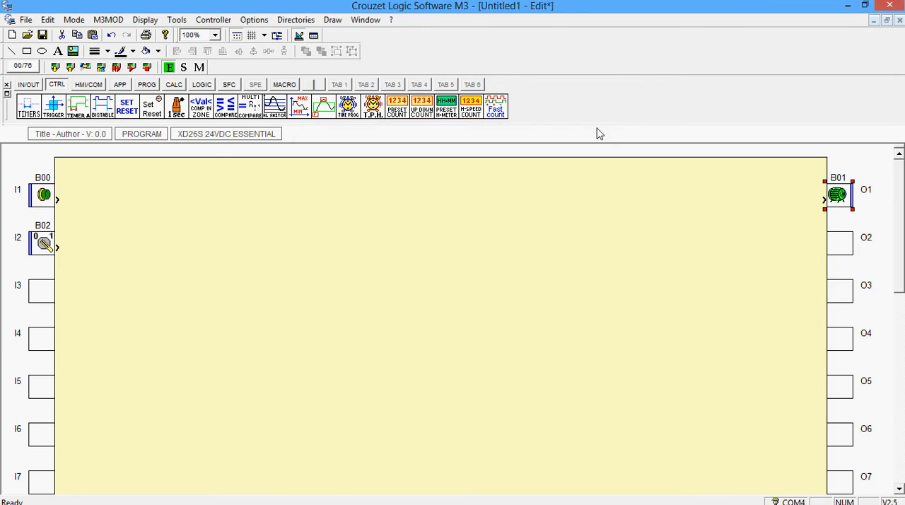
{"action": "mouse_move", "coordinate": [775, 197]}
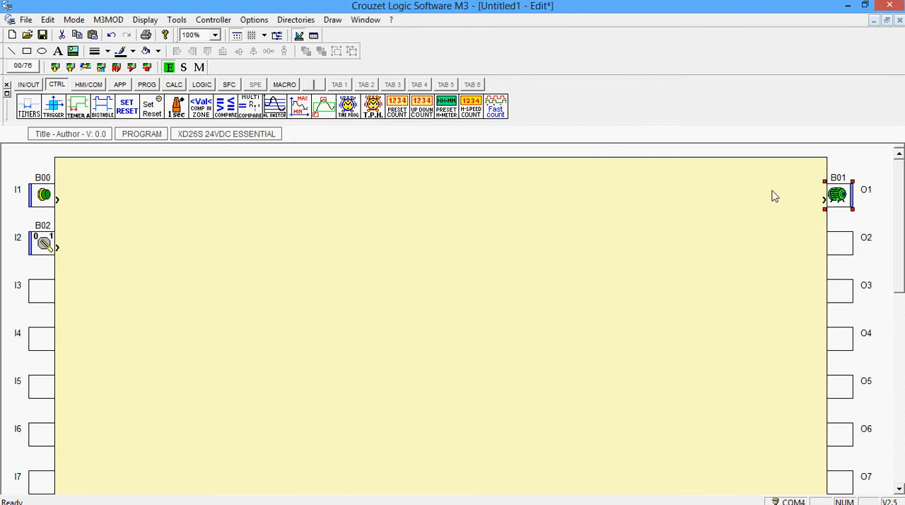
{"action": "double_click", "coordinate": [837, 195]}
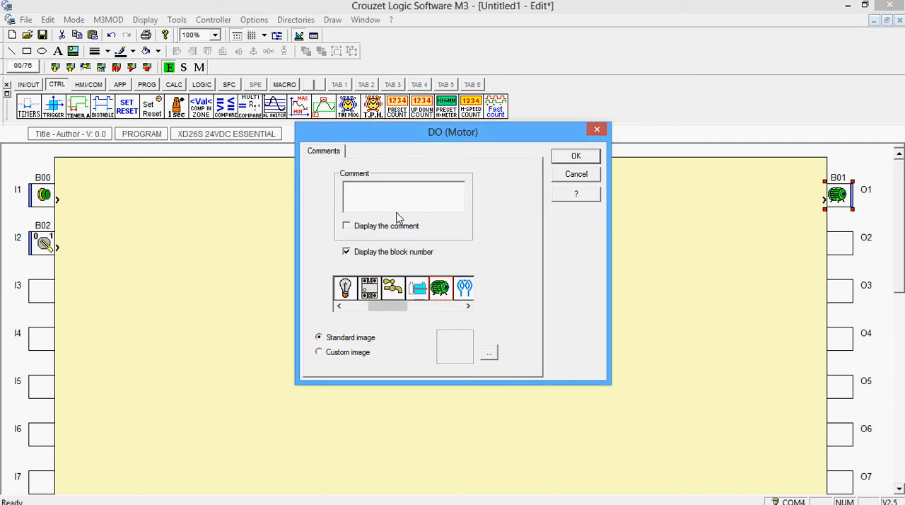
{"action": "left_click", "coordinate": [467, 305]}
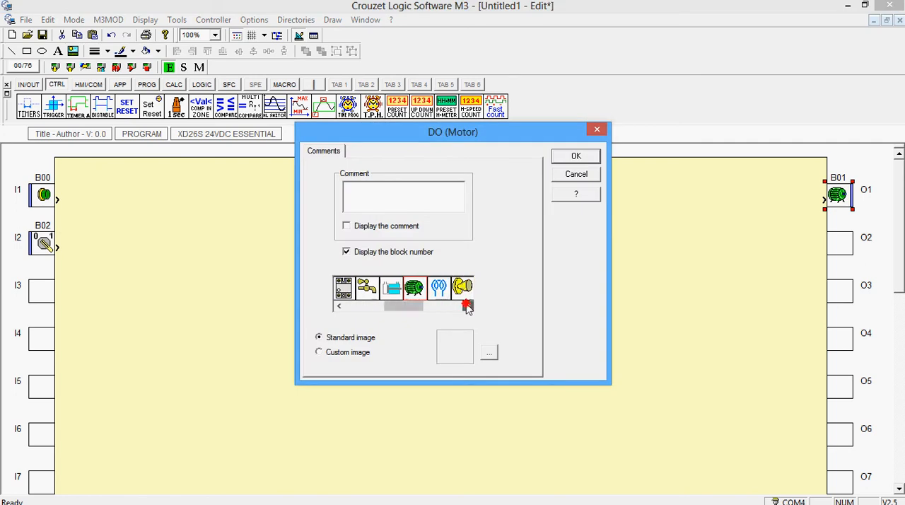
{"action": "left_click", "coordinate": [468, 306]}
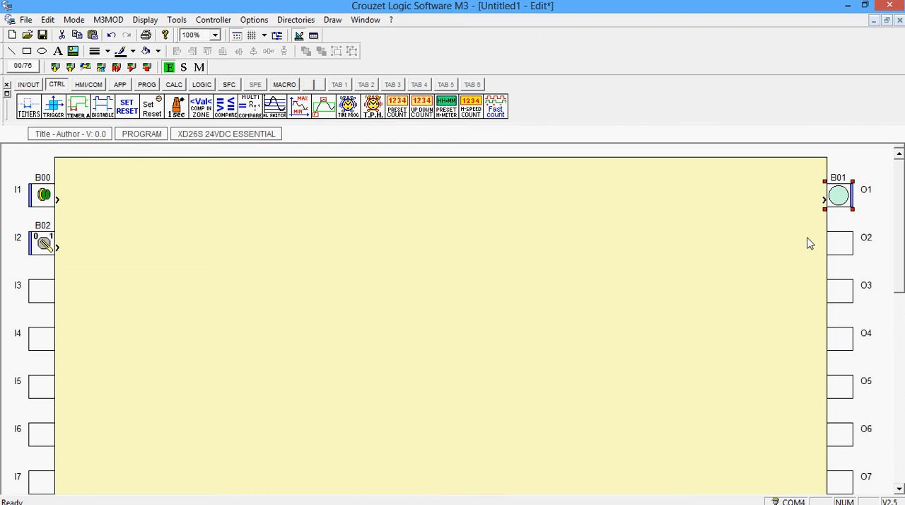
{"action": "left_click", "coordinate": [840, 243]}
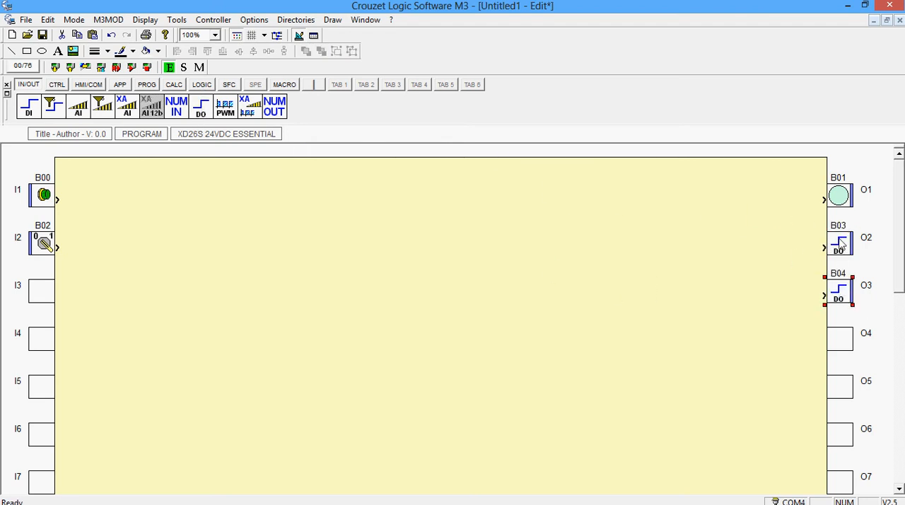
- Set output B03 on O2 to display as a pink lamp
{"action": "double_click", "coordinate": [837, 243]}
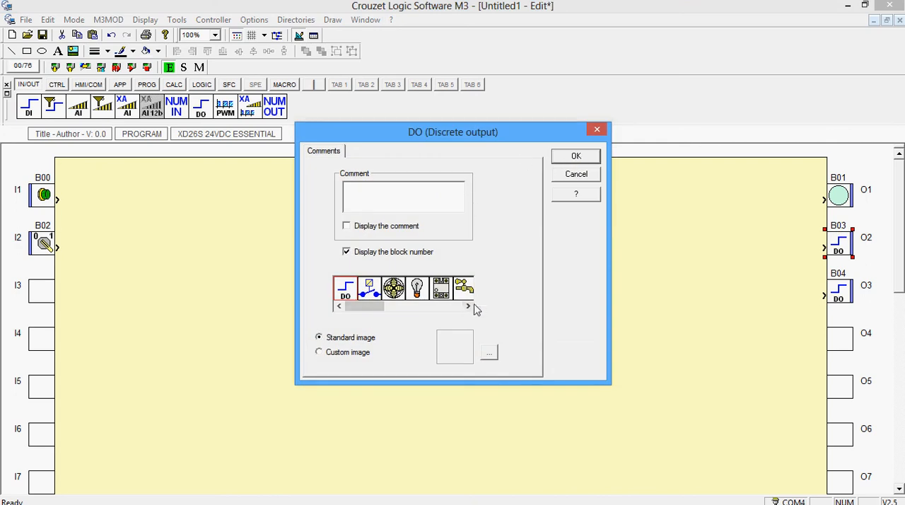
{"action": "left_click", "coordinate": [468, 306]}
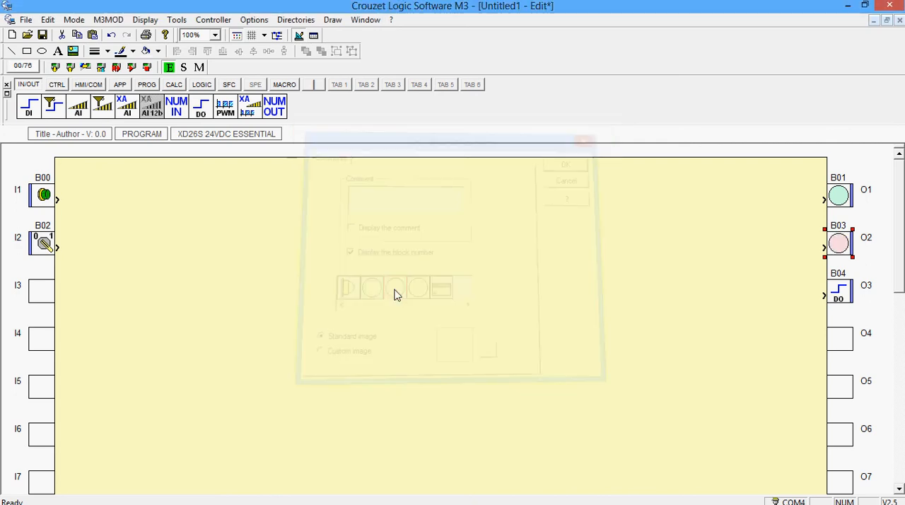
{"action": "left_click", "coordinate": [566, 164]}
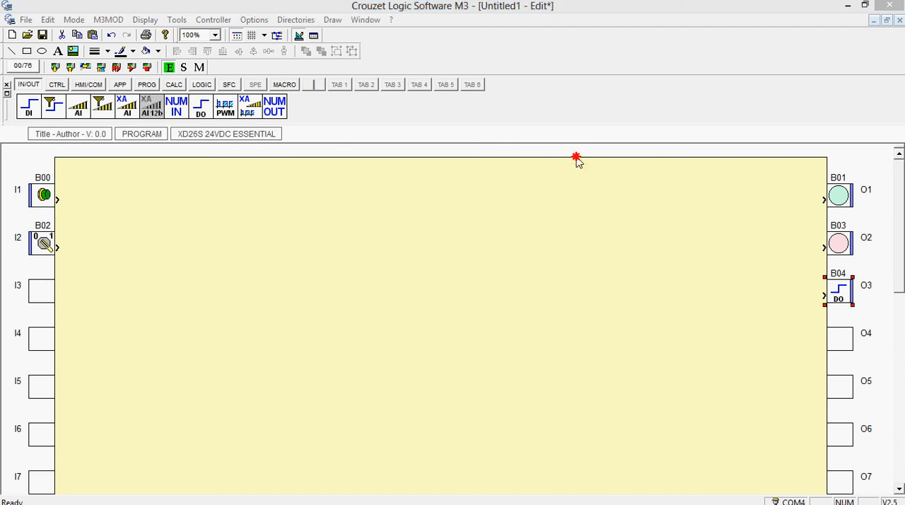
- Set output B04 on O3 to display as an orange lamp
{"action": "double_click", "coordinate": [838, 290]}
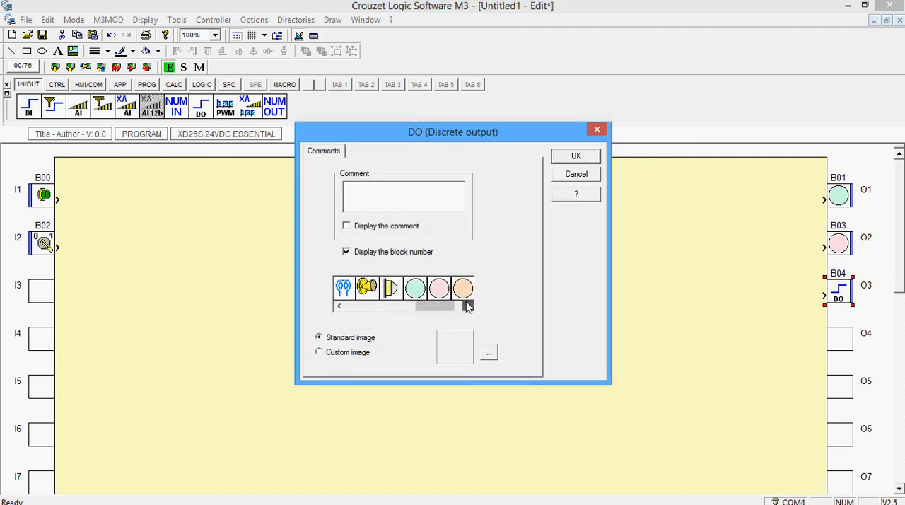
{"action": "left_click", "coordinate": [575, 156]}
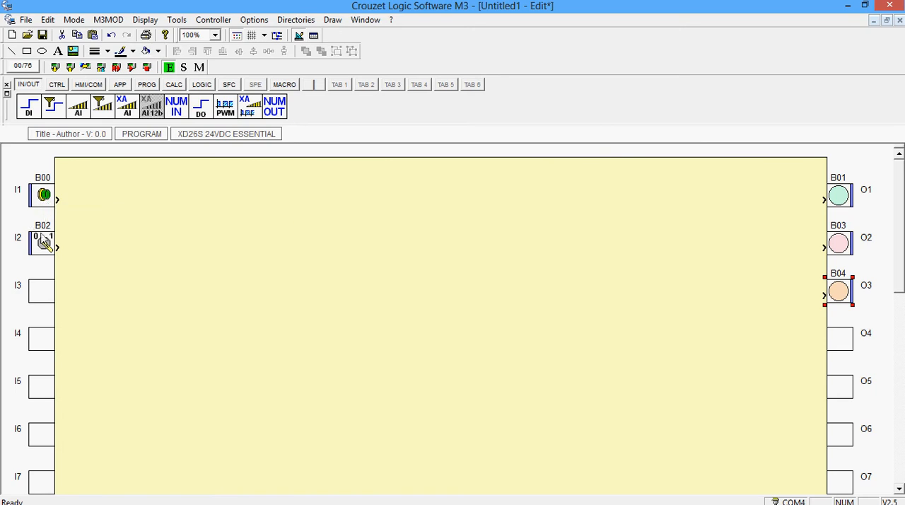
{"action": "mouse_move", "coordinate": [554, 198]}
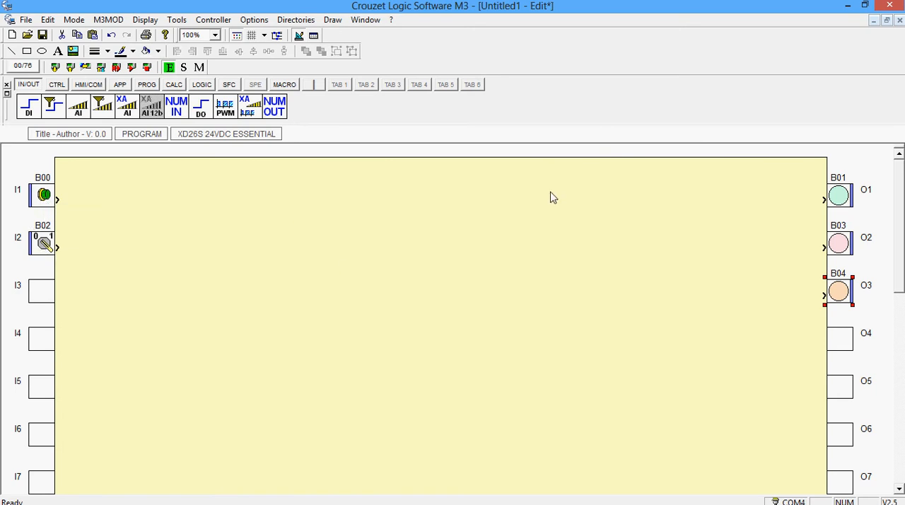
{"action": "mouse_move", "coordinate": [386, 158]}
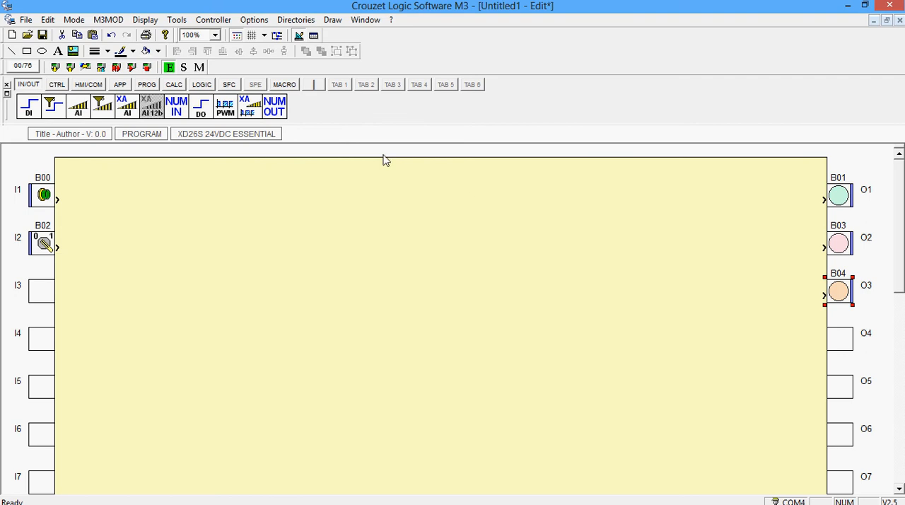
- Place a SET-RESET block from the CTRL blocks and a timer block to its right on the sheet
{"action": "left_click", "coordinate": [56, 85]}
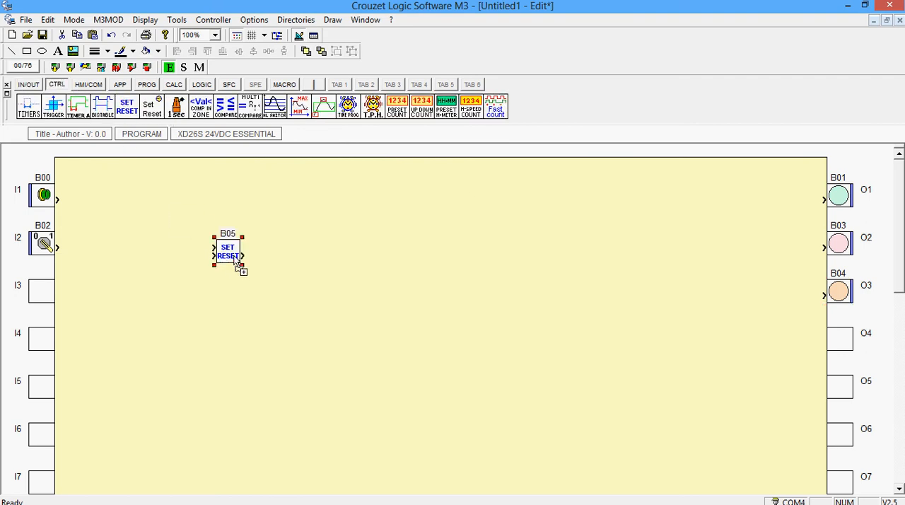
{"action": "left_click_drag", "start_coordinate": [56, 195], "coordinate": [215, 256]}
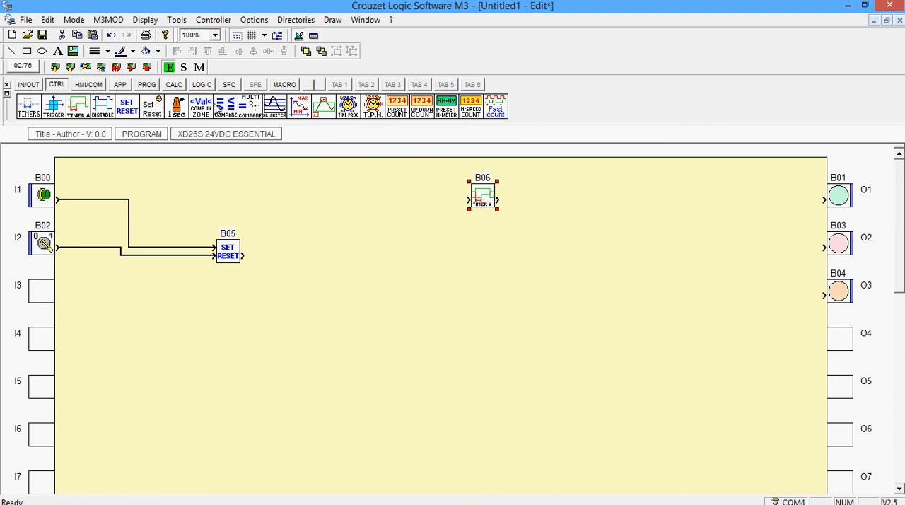
{"action": "left_click", "coordinate": [515, 253]}
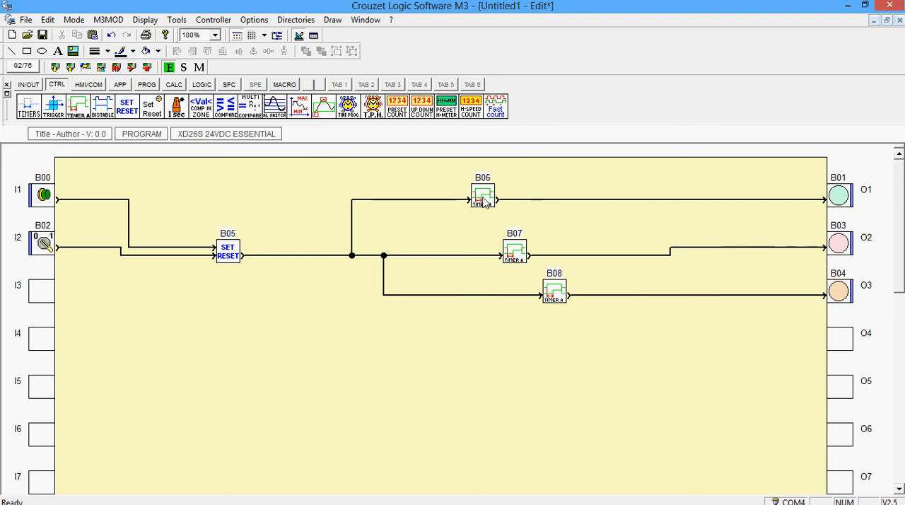
- Give the second timer a 10-second on-delay
{"action": "double_click", "coordinate": [483, 197]}
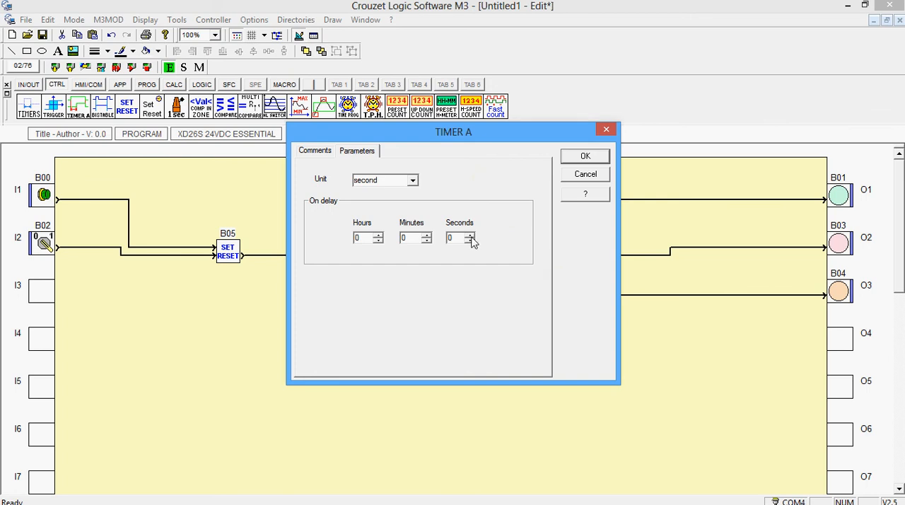
{"action": "left_click", "coordinate": [471, 235]}
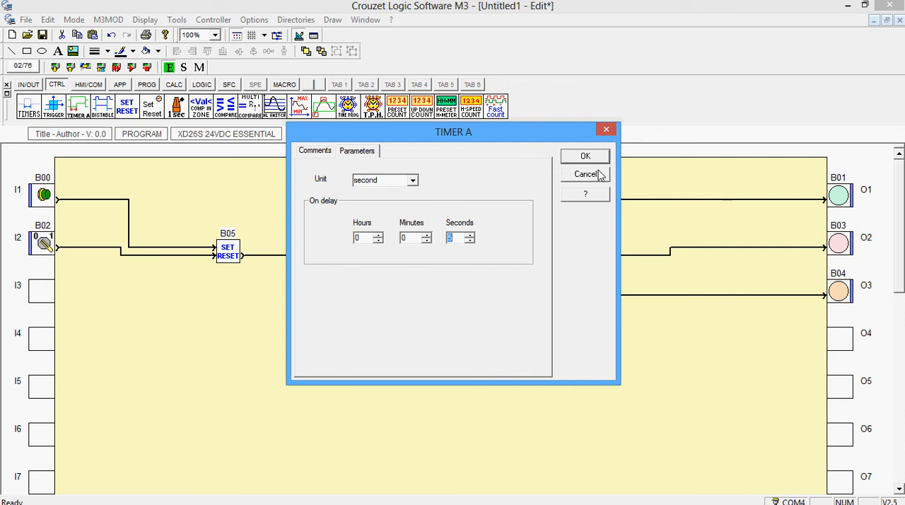
{"action": "left_click", "coordinate": [586, 156]}
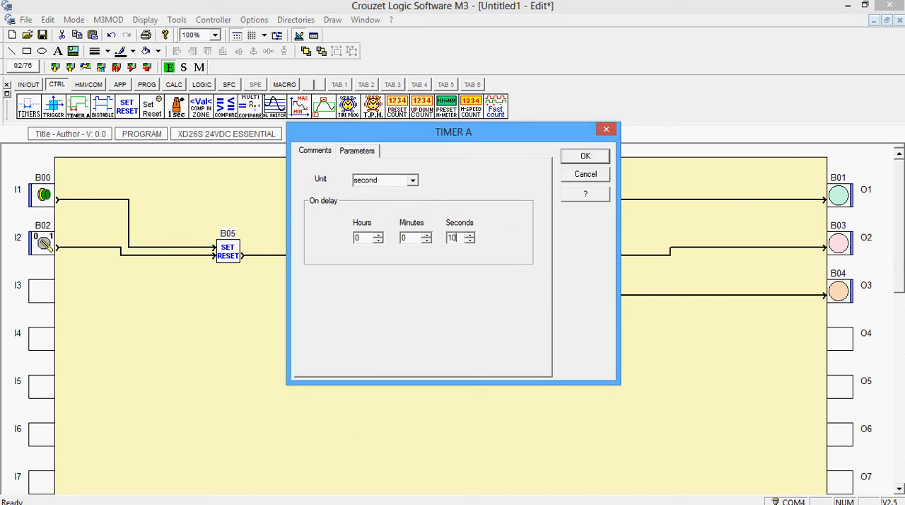
{"action": "left_click", "coordinate": [585, 156]}
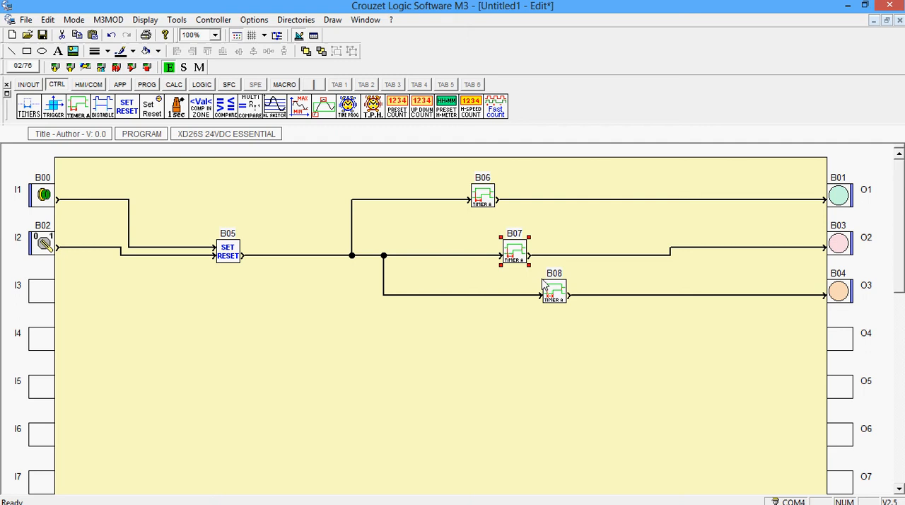
- Give the third timer a 15-second on-delay
{"action": "double_click", "coordinate": [554, 290]}
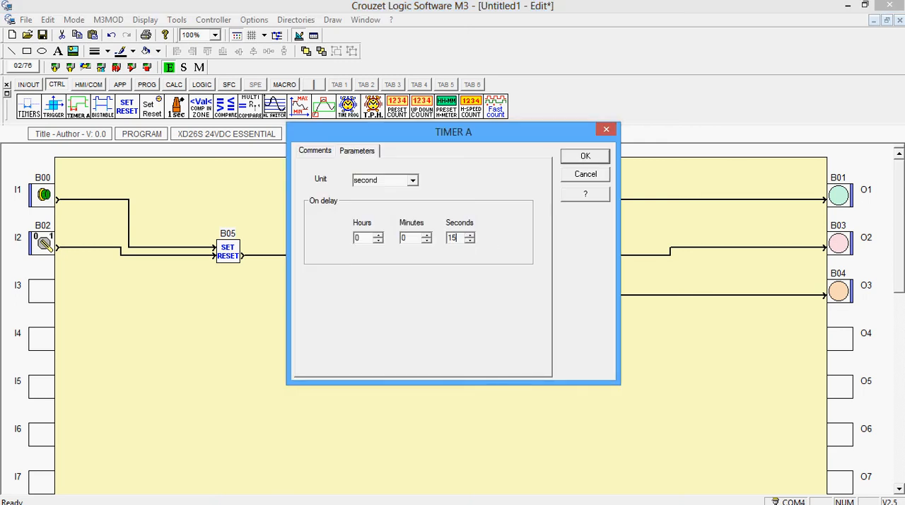
{"action": "left_click", "coordinate": [586, 155]}
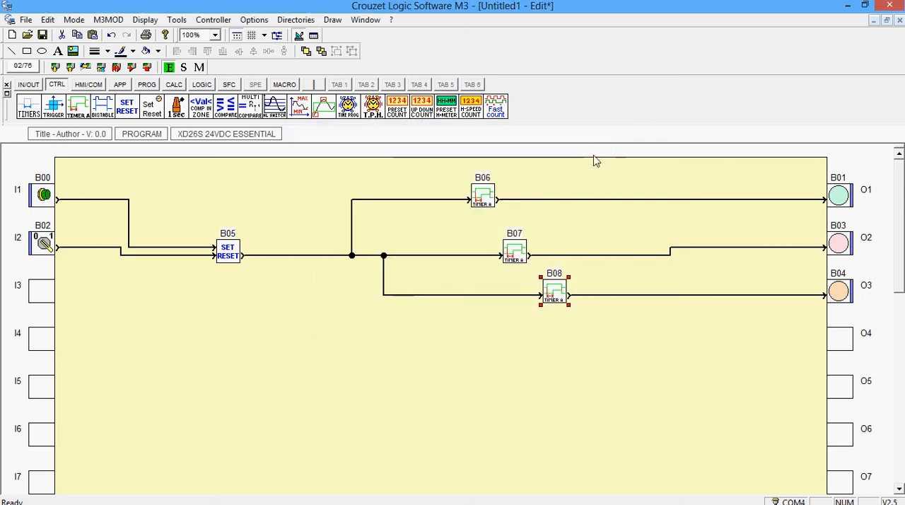
{"action": "mouse_move", "coordinate": [46, 243]}
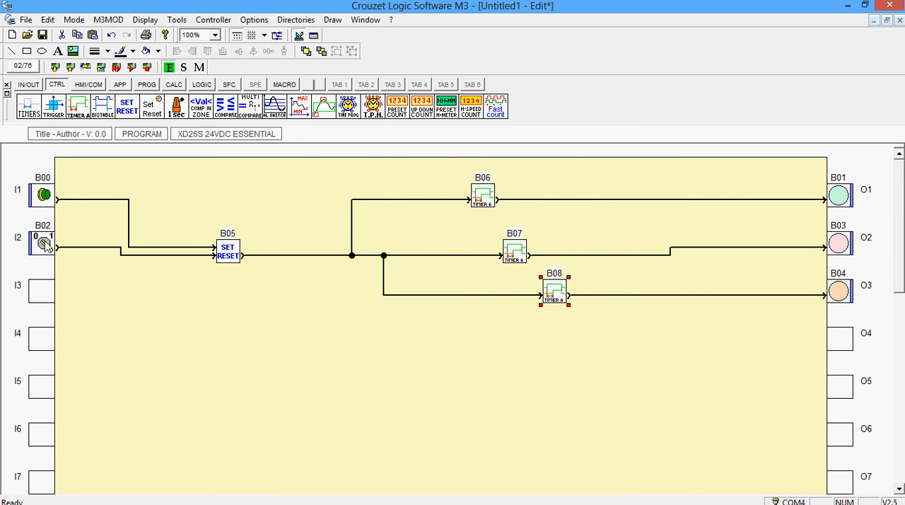
{"action": "mouse_move", "coordinate": [207, 281]}
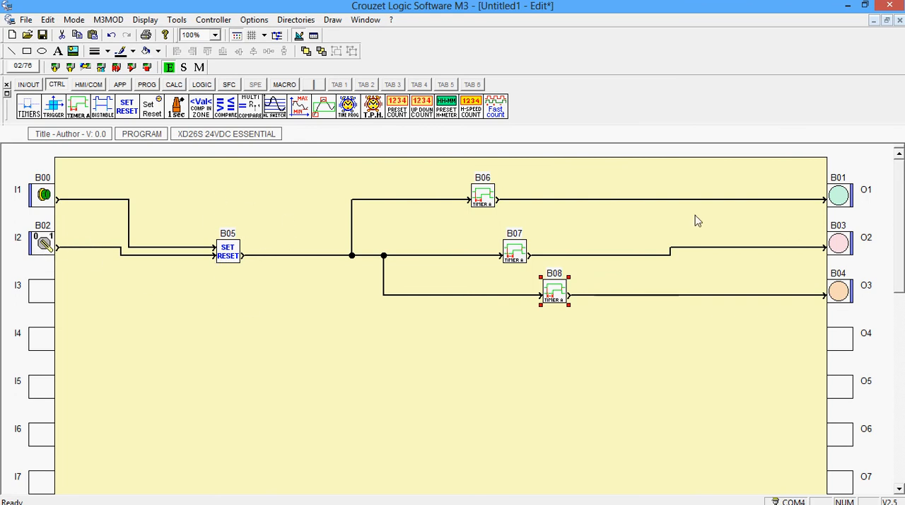
- Start simulation mode and dismiss the compilation report
{"action": "left_click", "coordinate": [183, 68]}
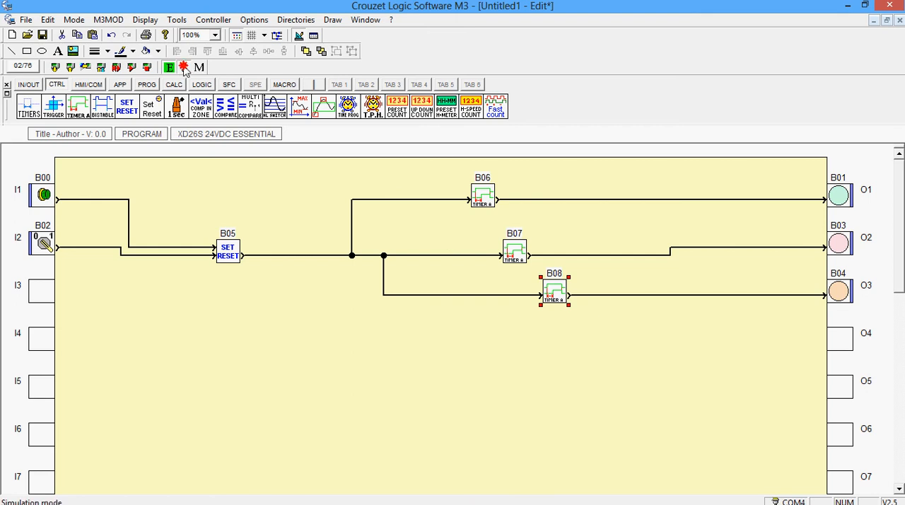
{"action": "left_click", "coordinate": [184, 66]}
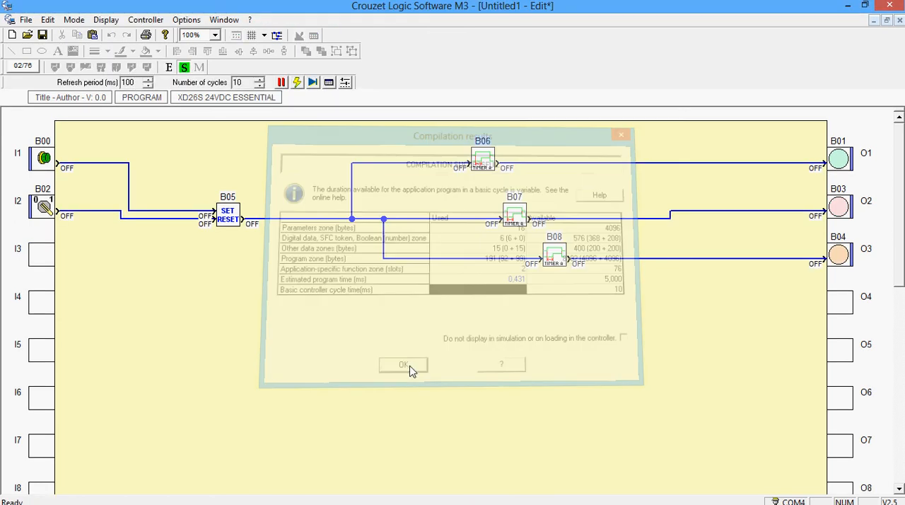
{"action": "left_click", "coordinate": [403, 364]}
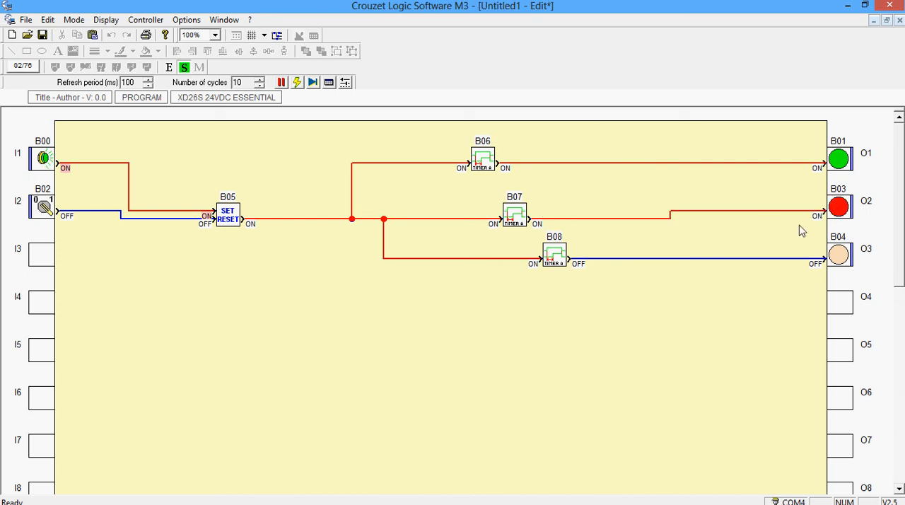
{"action": "mouse_move", "coordinate": [625, 307]}
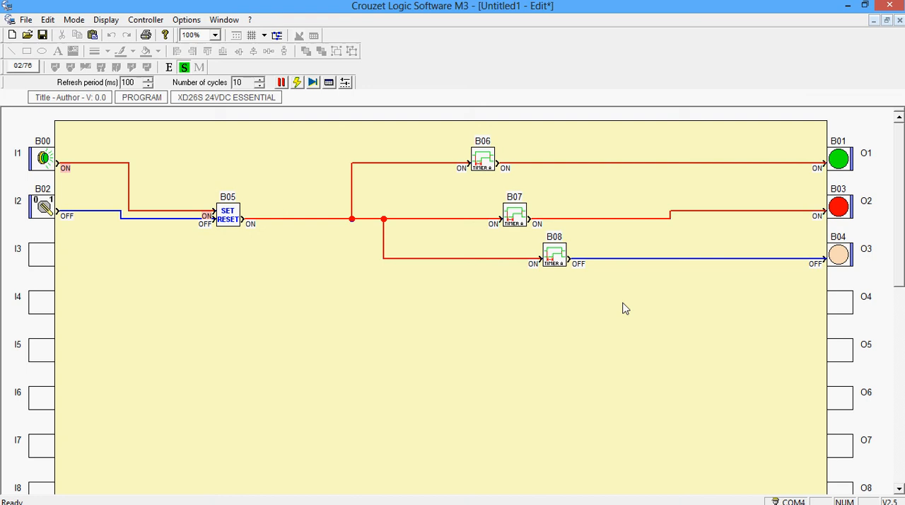